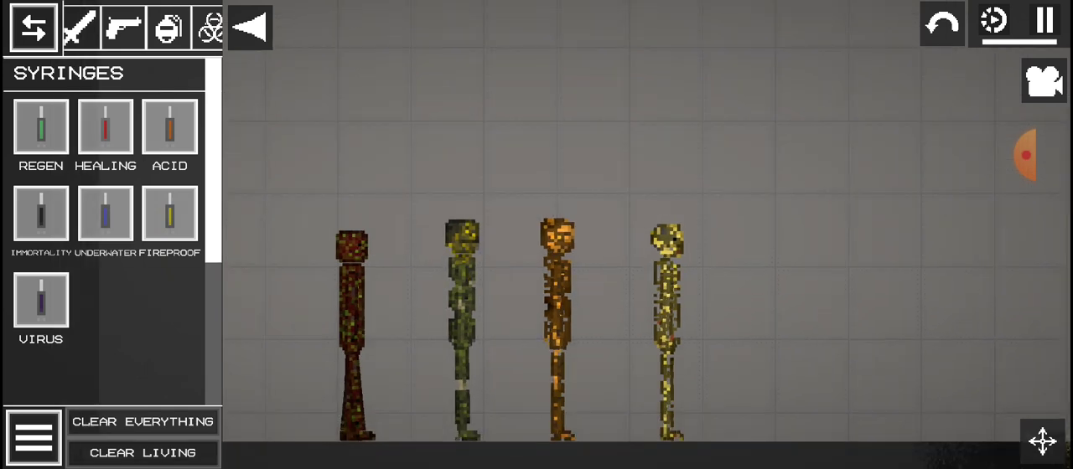
Clear everything so the four custom characters are removed from the sandbox
left_click(1042, 81)
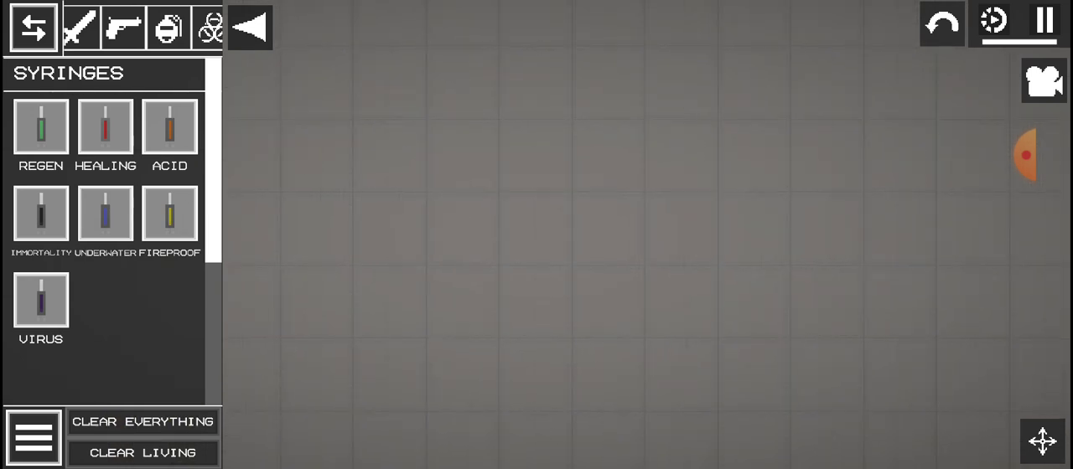
Spawn a ragdoll, damage it until it falls, and stand a red melon on the body
left_click(1042, 81)
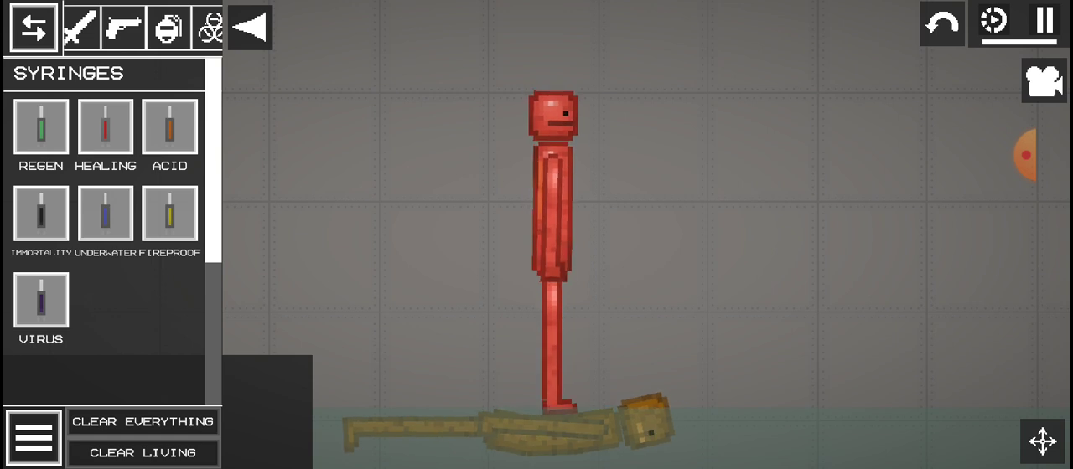
left_click(553, 118)
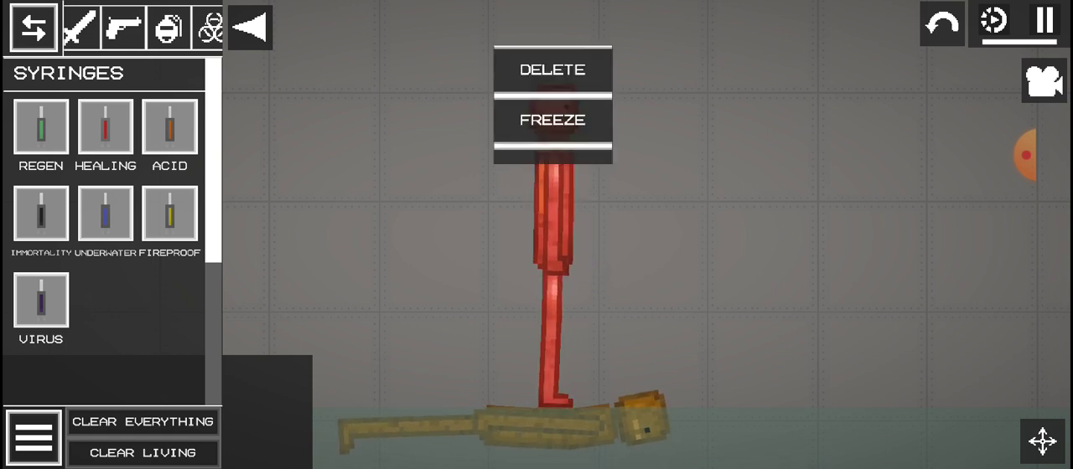
left_click(551, 119)
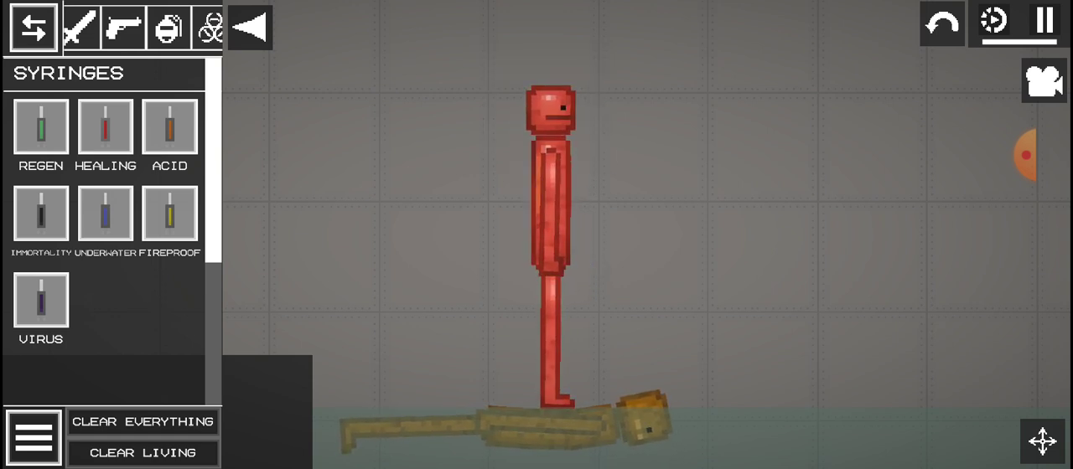